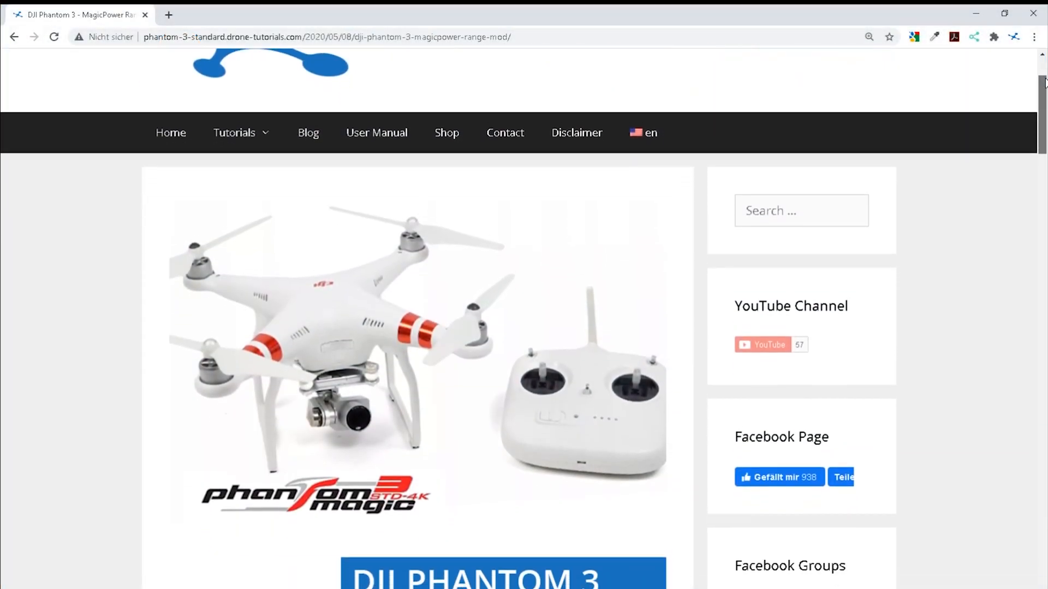
Disconnect from the Drone Tutorials Wi-Fi network in the taskbar flyout.
{"action": "scroll", "scroll_direction": "down", "scroll_amount": 3}
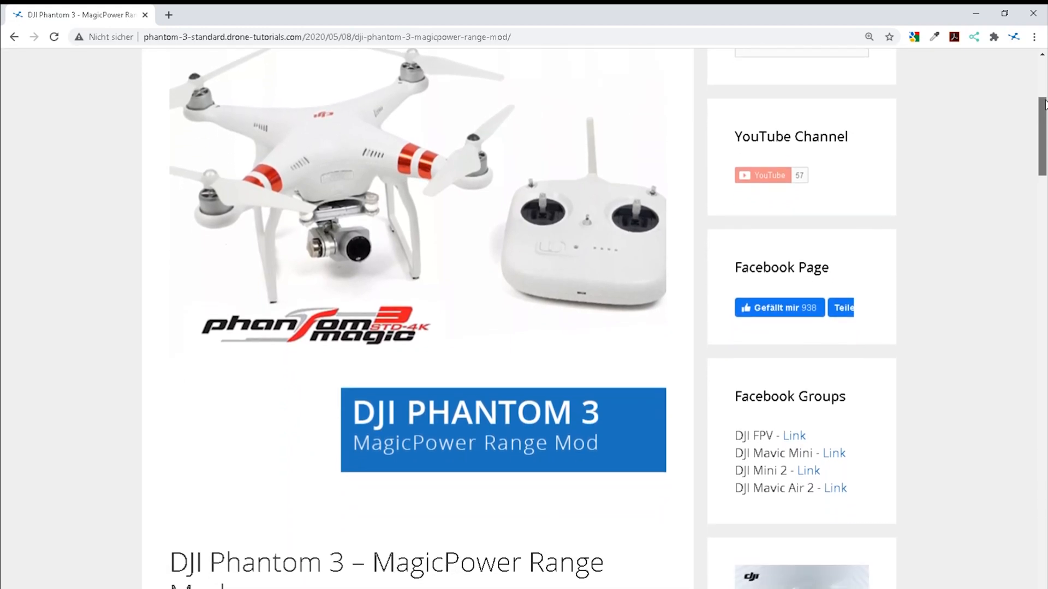
{"action": "scroll", "scroll_direction": "down", "scroll_amount": 3}
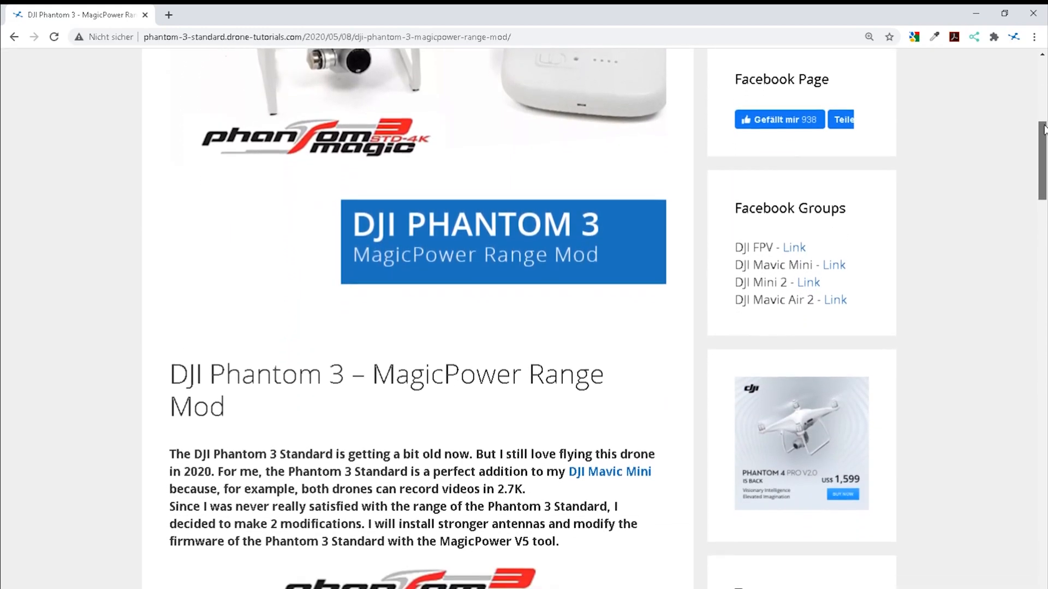
{"action": "scroll", "scroll_direction": "down", "scroll_amount": 3}
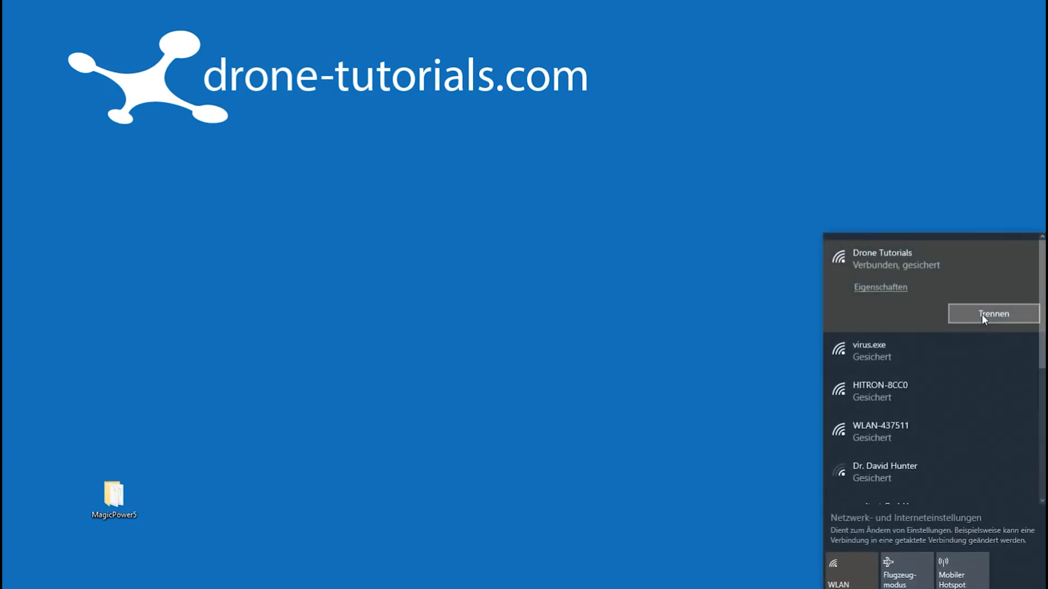
{"action": "left_click", "coordinate": [994, 314]}
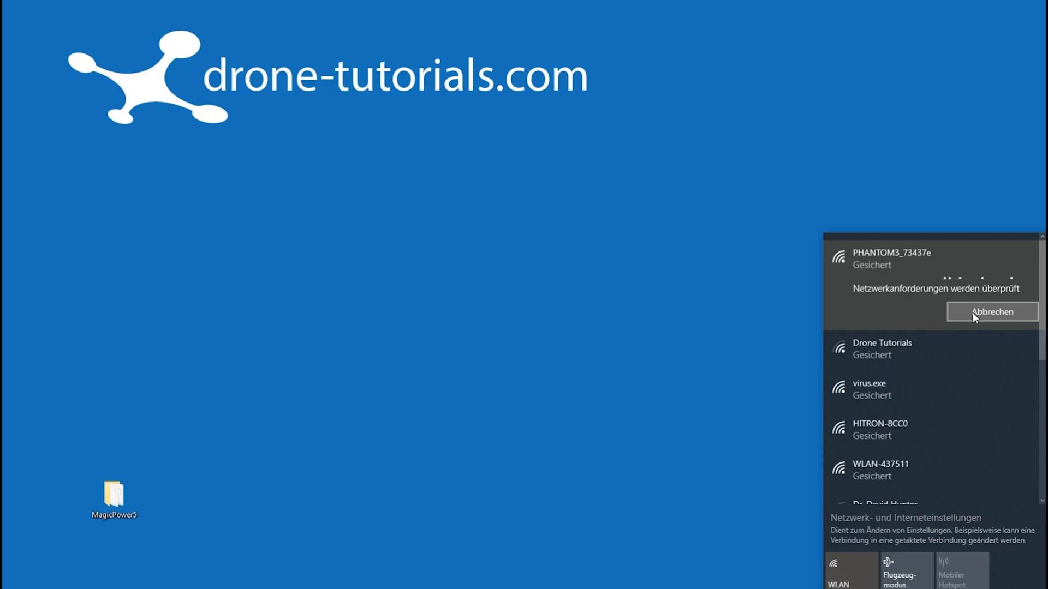
{"action": "mouse_move", "coordinate": [912, 321]}
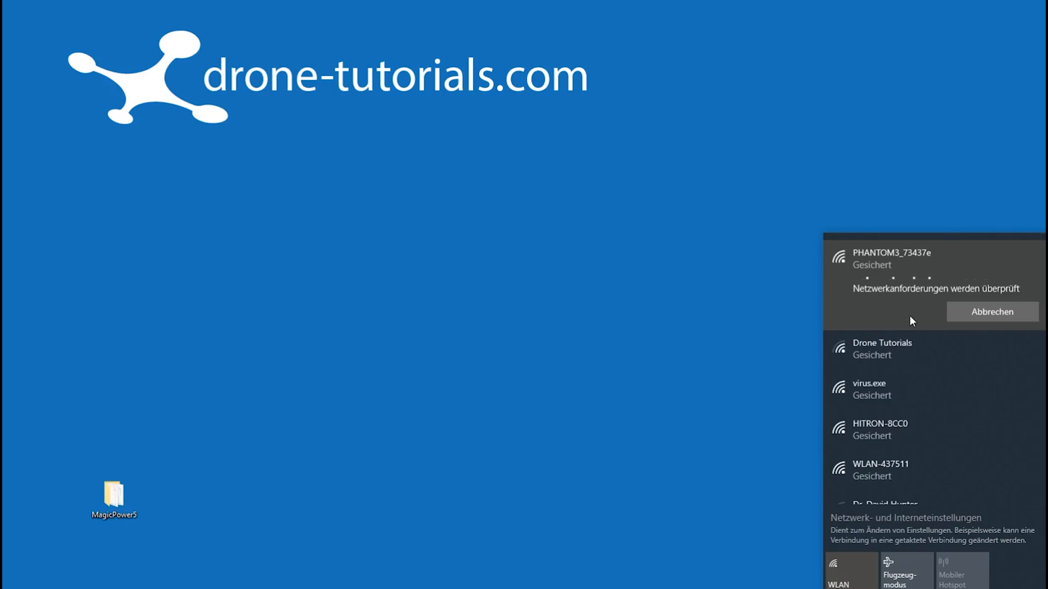
Finish joining PHANTOM3_73437e and open the MagicPower5 folder on the desktop.
{"action": "left_click", "coordinate": [991, 312]}
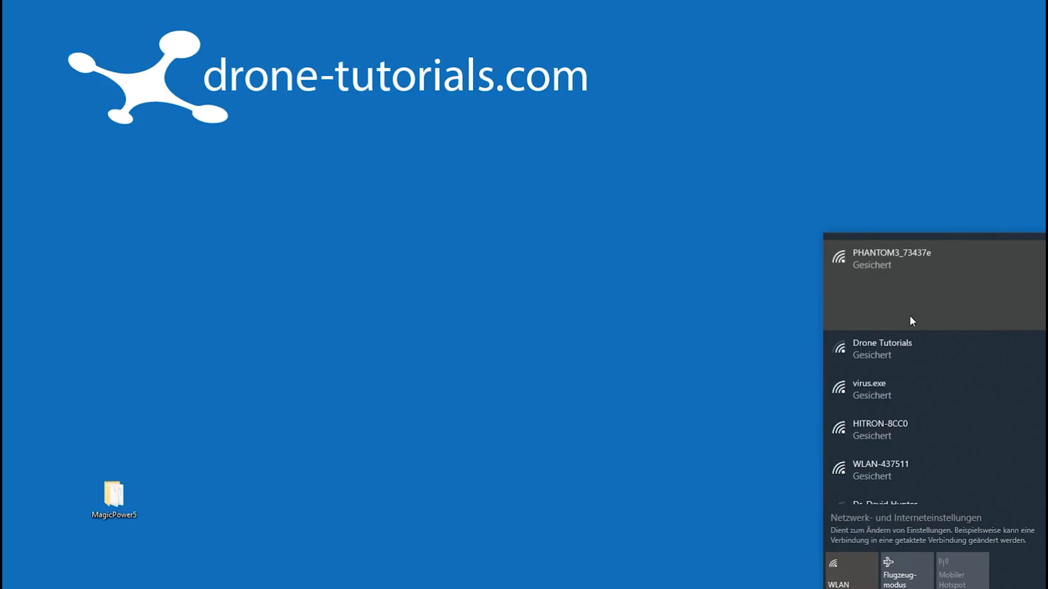
{"action": "left_click", "coordinate": [903, 258]}
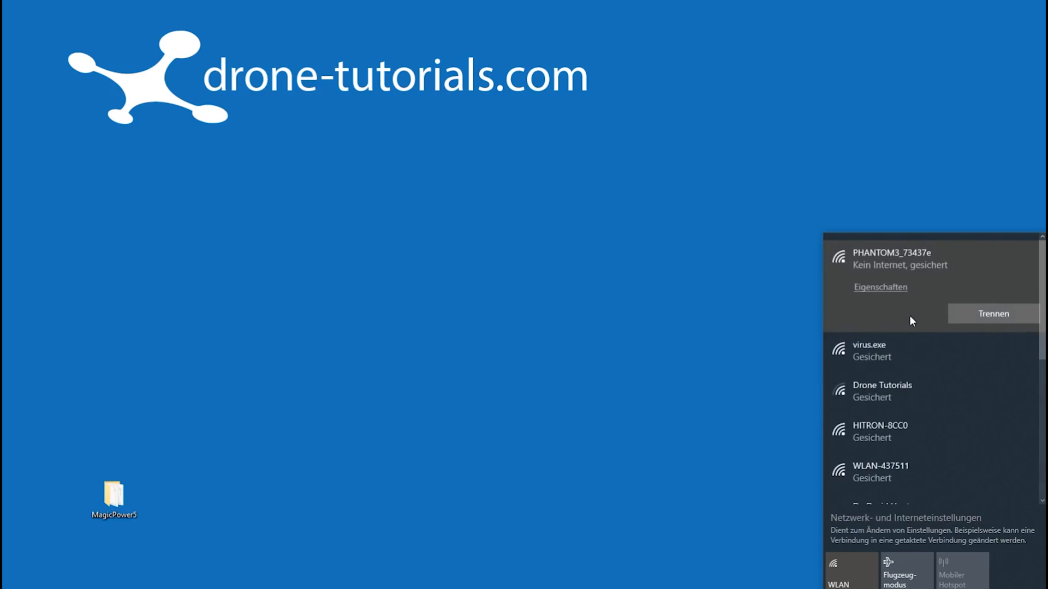
{"action": "mouse_move", "coordinate": [787, 334]}
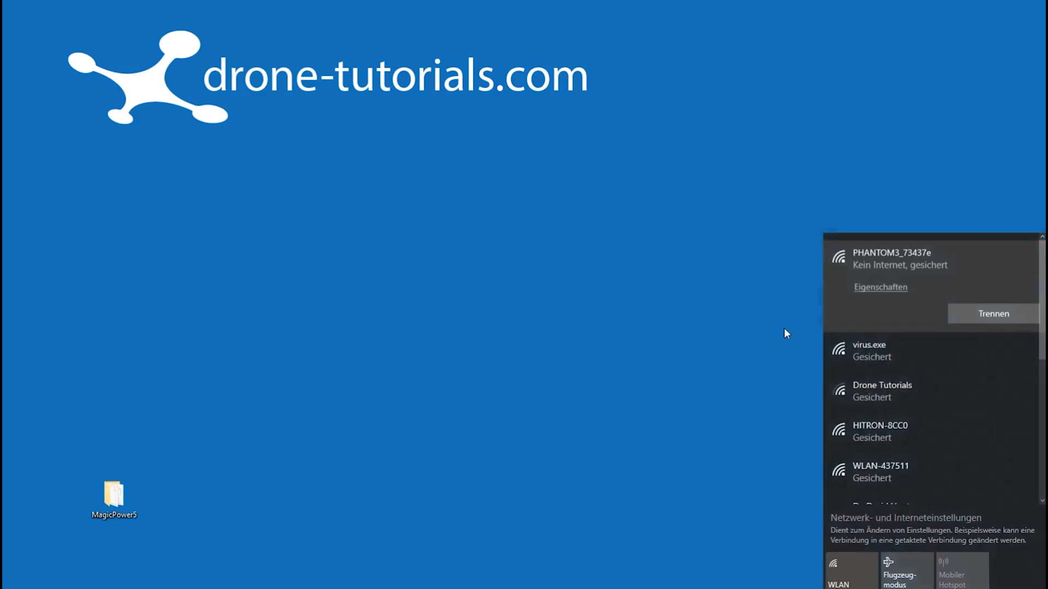
{"action": "double_click", "coordinate": [113, 493]}
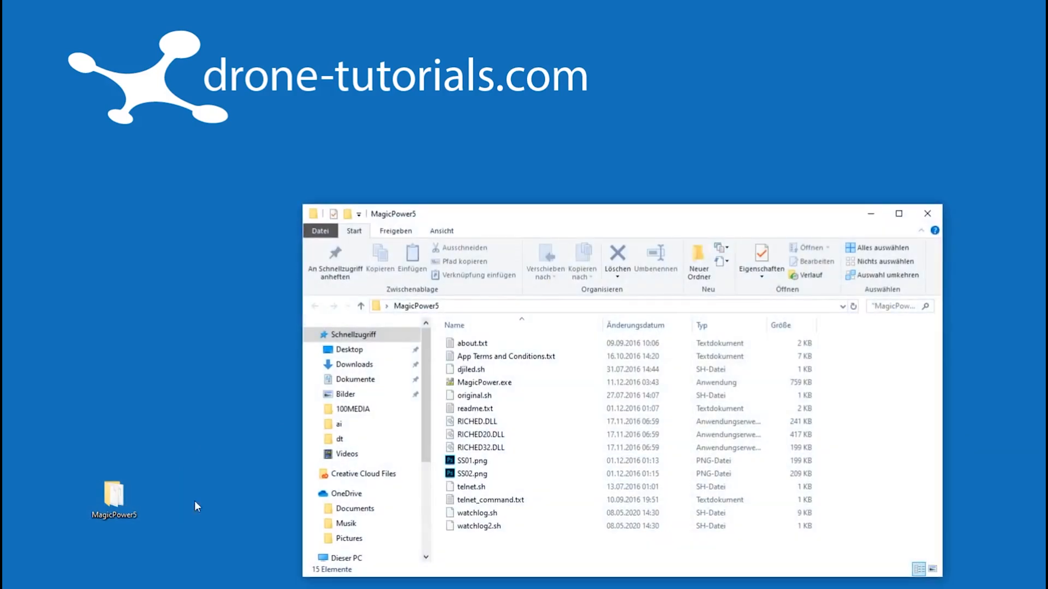
Launch MagicPower.exe, agree to the terms and continue to the main window.
{"action": "left_click", "coordinate": [484, 382]}
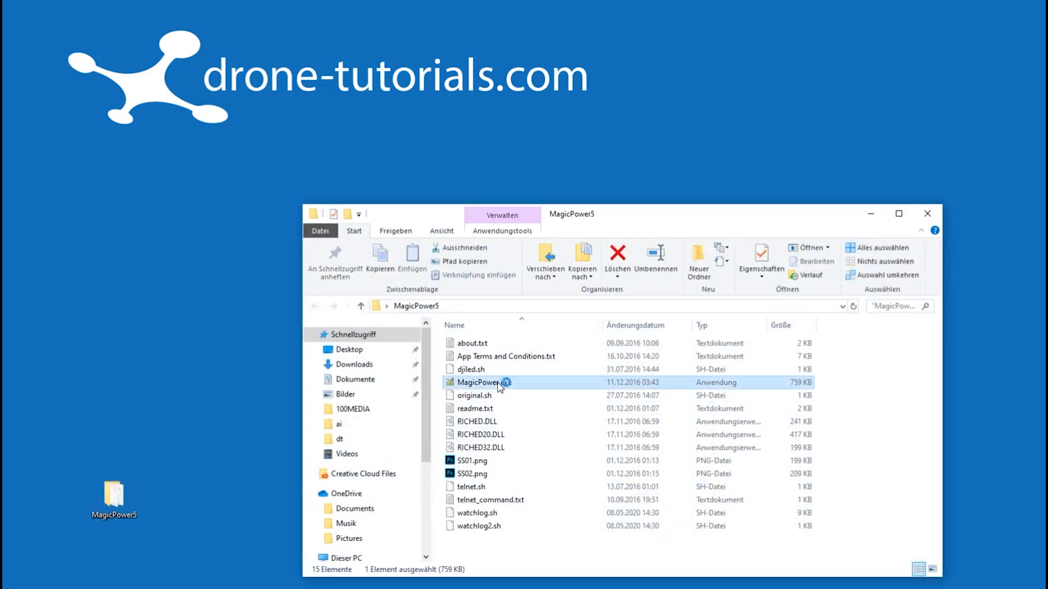
{"action": "double_click", "coordinate": [478, 382]}
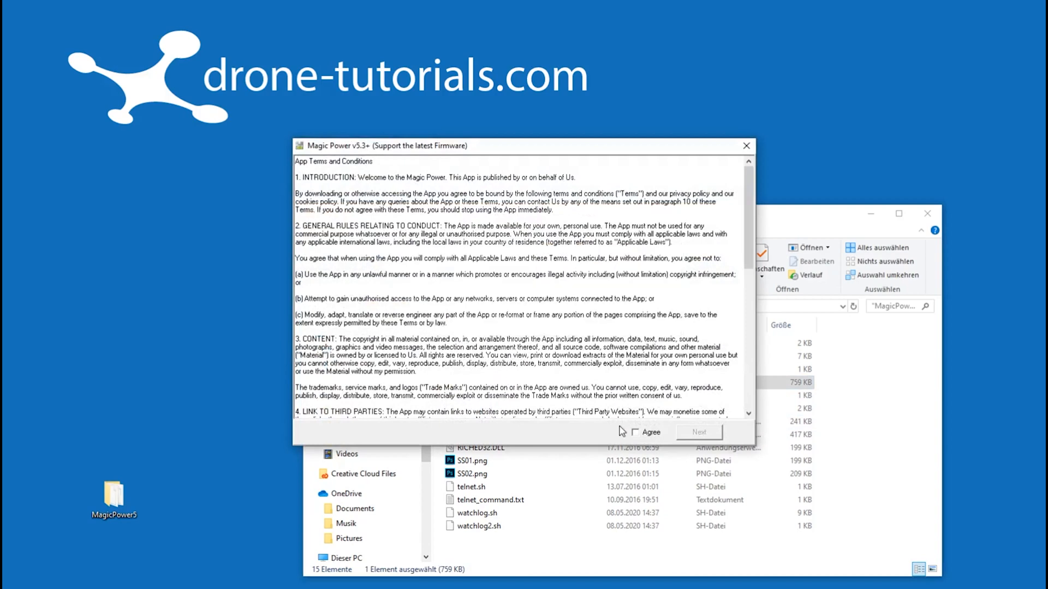
{"action": "left_click", "coordinate": [635, 432]}
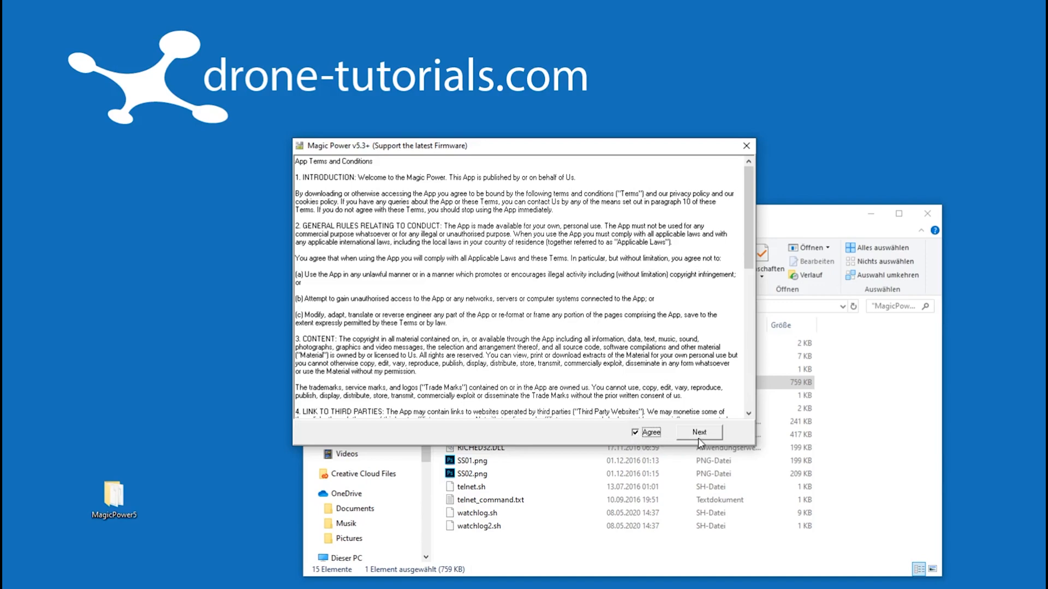
{"action": "left_click", "coordinate": [698, 432]}
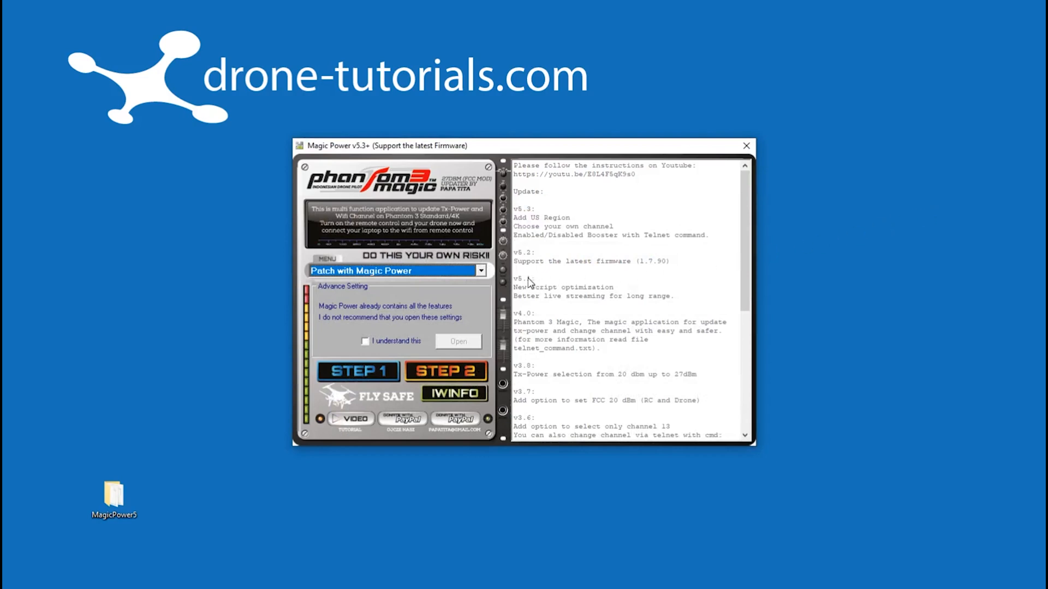
Keep Patch with Magic Power, unlock advanced settings and set TX POWER to 27 dBm.
{"action": "left_click", "coordinate": [480, 271]}
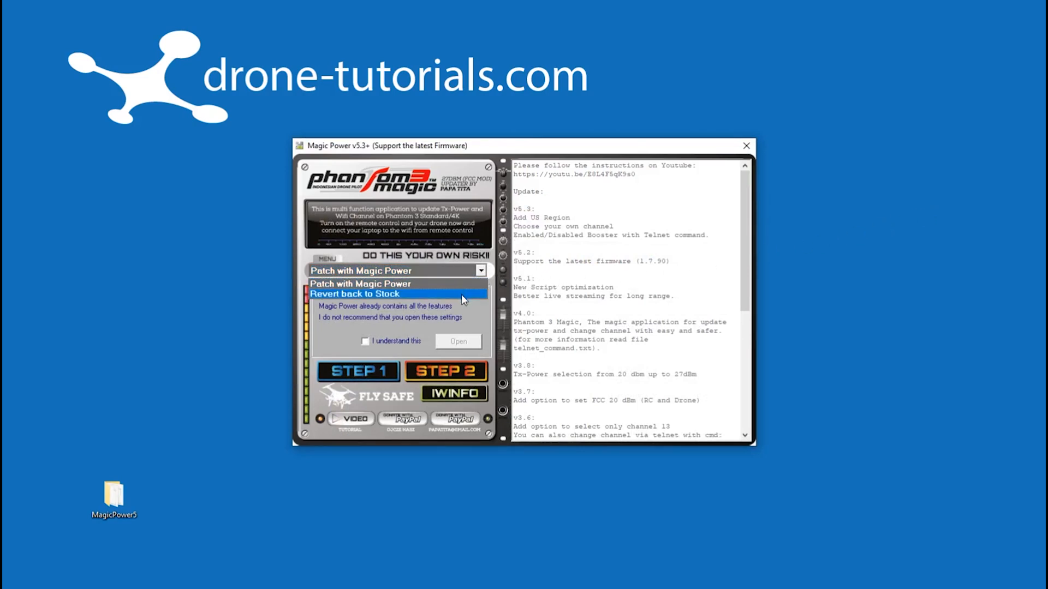
{"action": "mouse_move", "coordinate": [463, 285]}
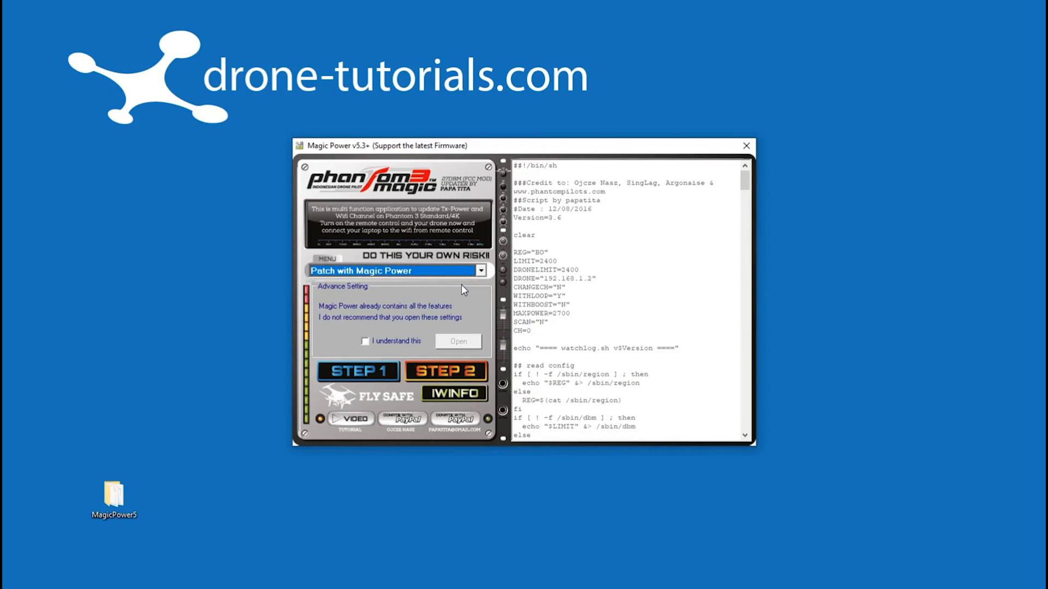
{"action": "left_click", "coordinate": [365, 340]}
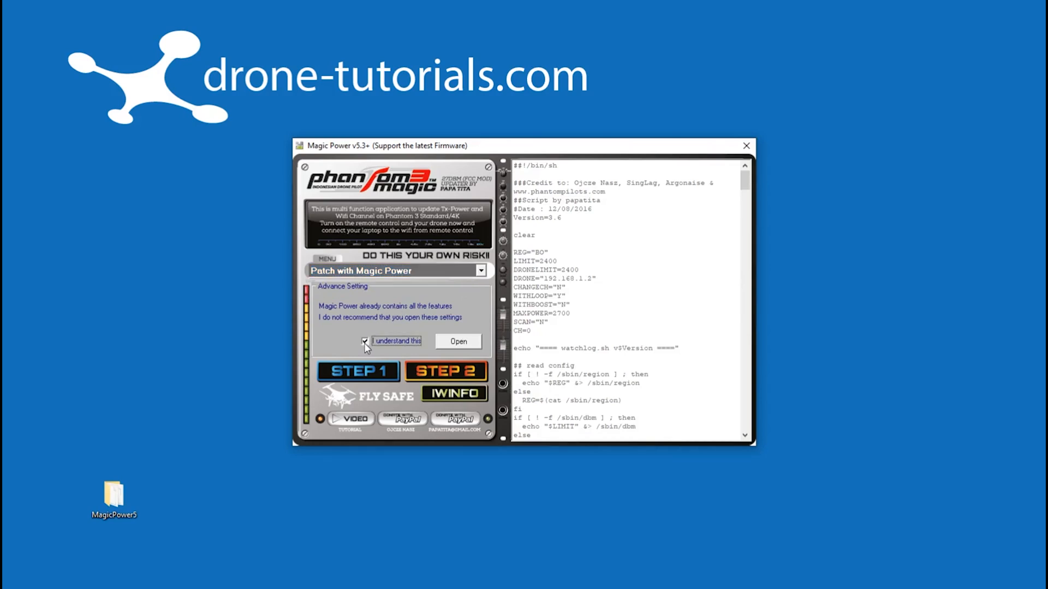
{"action": "mouse_move", "coordinate": [447, 346]}
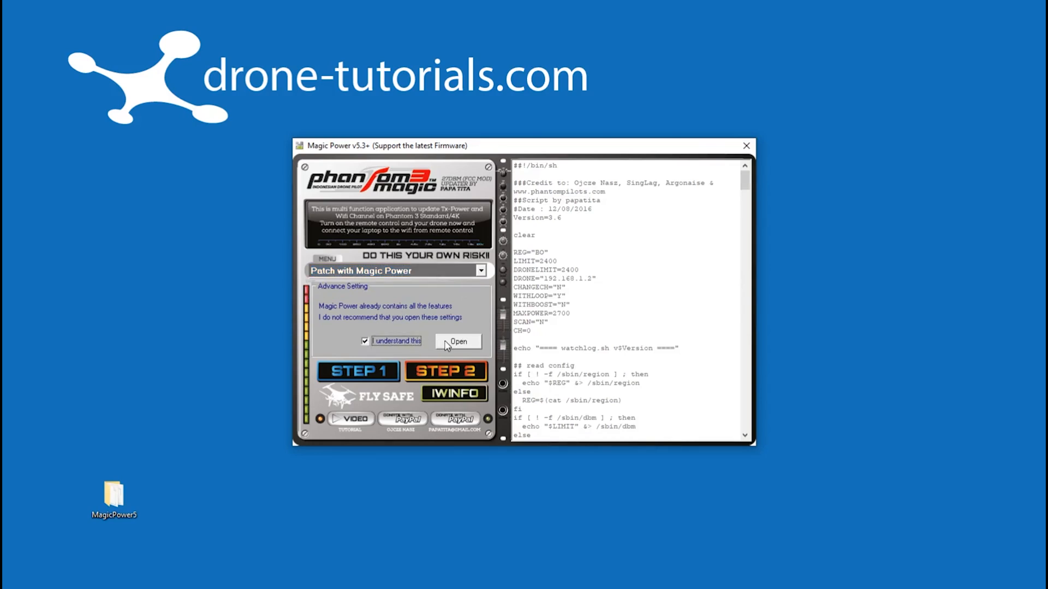
{"action": "left_click", "coordinate": [459, 342]}
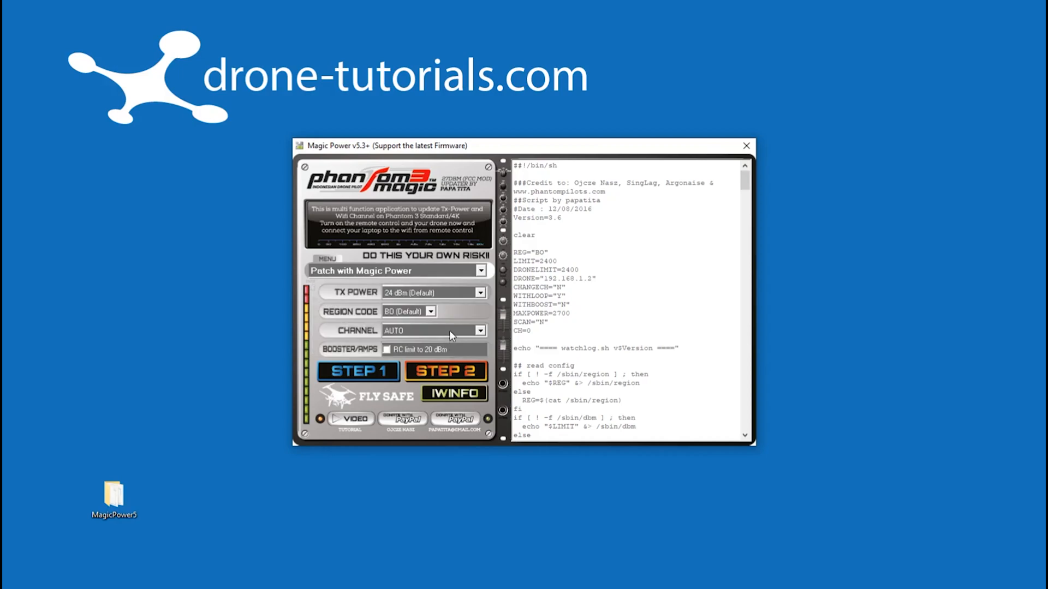
{"action": "left_click", "coordinate": [479, 293]}
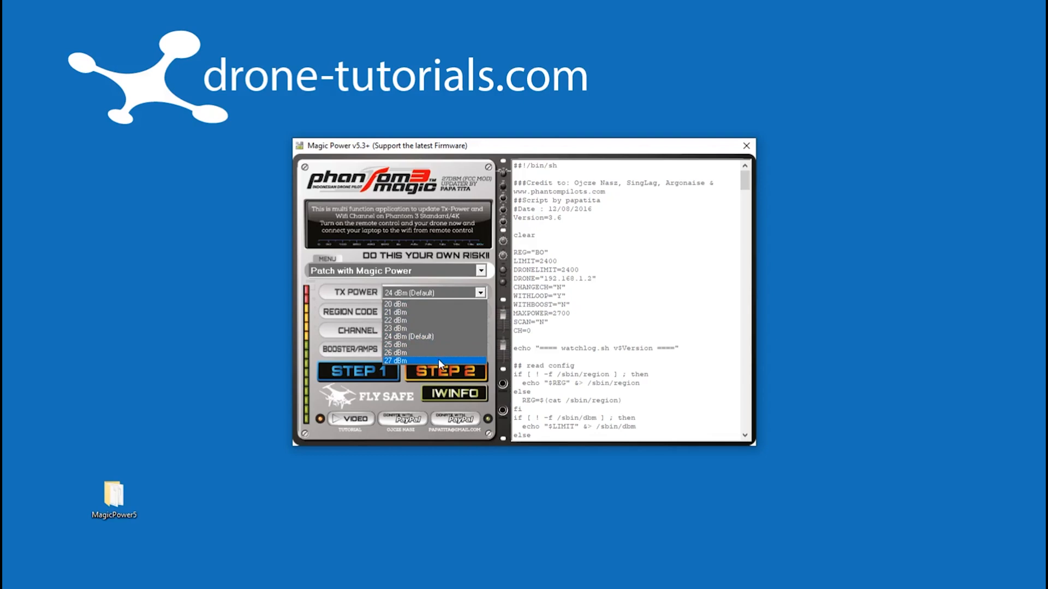
{"action": "left_click", "coordinate": [395, 361]}
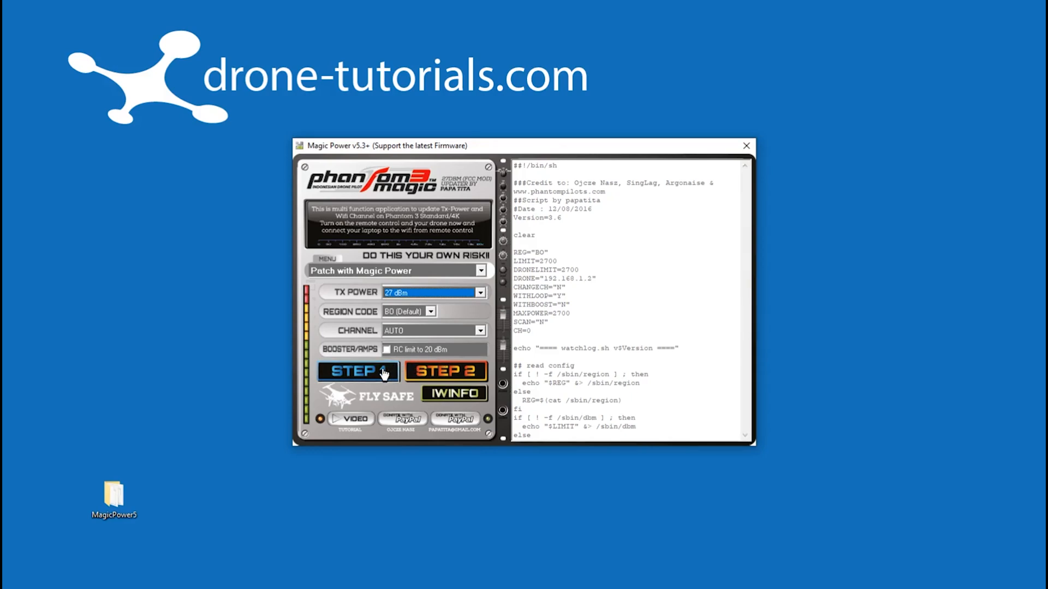
Run STEP 1 to upload the scripts to RC and aircraft, then acknowledge the restart prompt.
{"action": "left_click", "coordinate": [357, 372]}
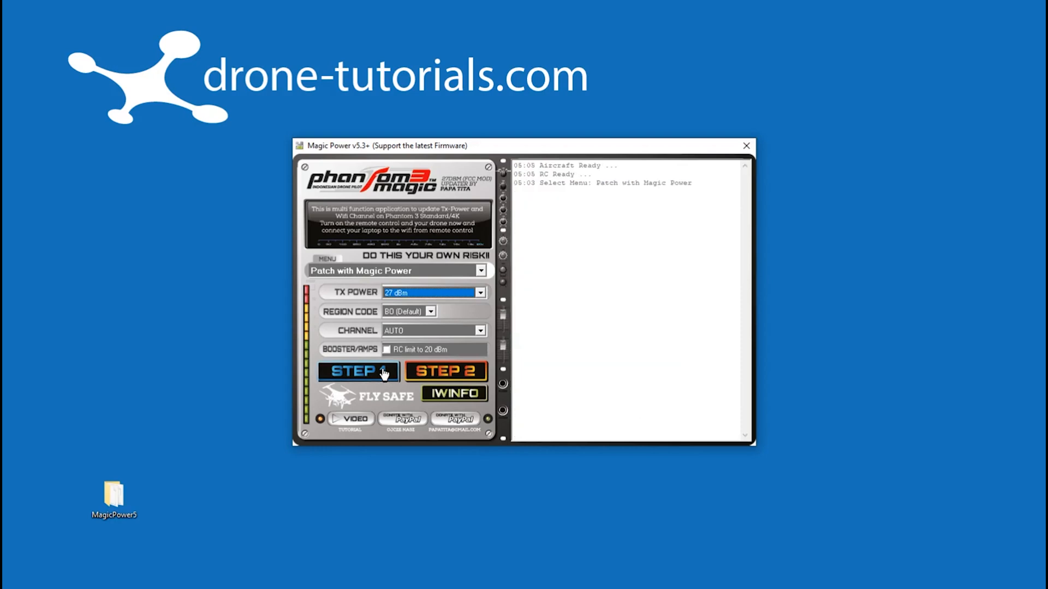
{"action": "left_click", "coordinate": [358, 371]}
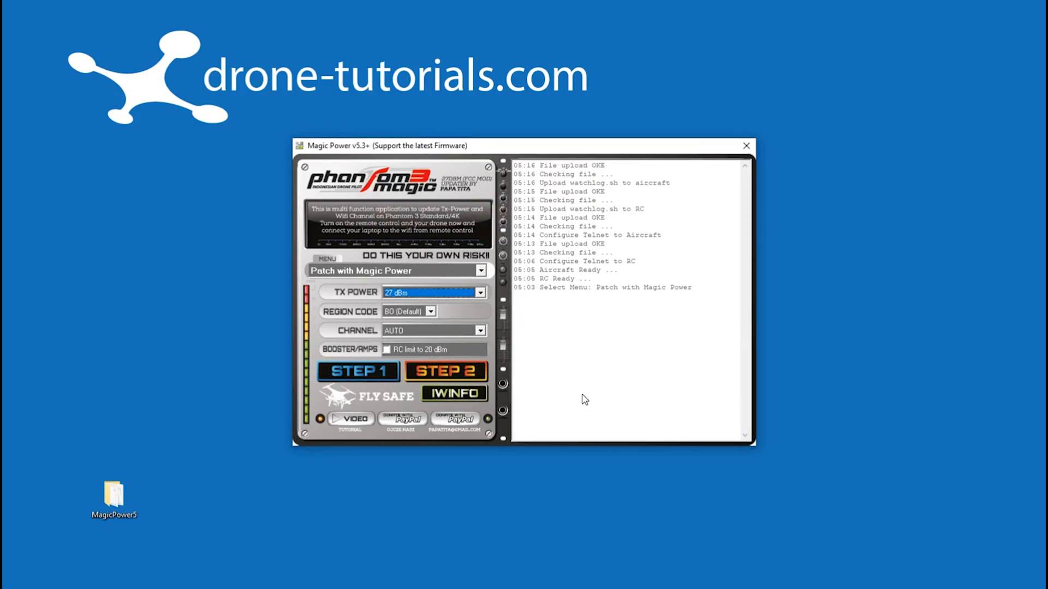
{"action": "left_click", "coordinate": [358, 371]}
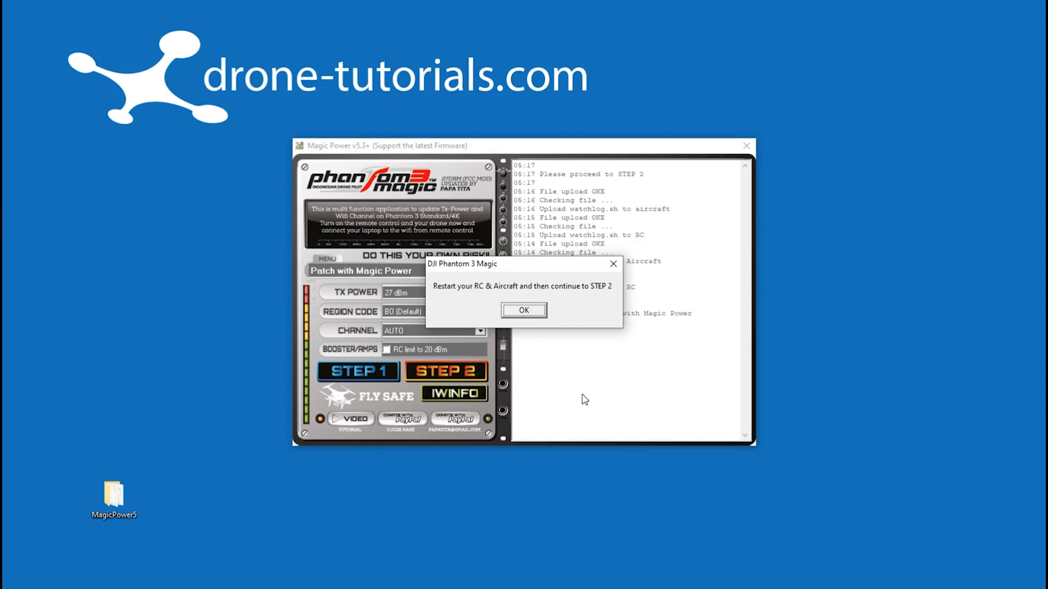
{"action": "mouse_move", "coordinate": [534, 318]}
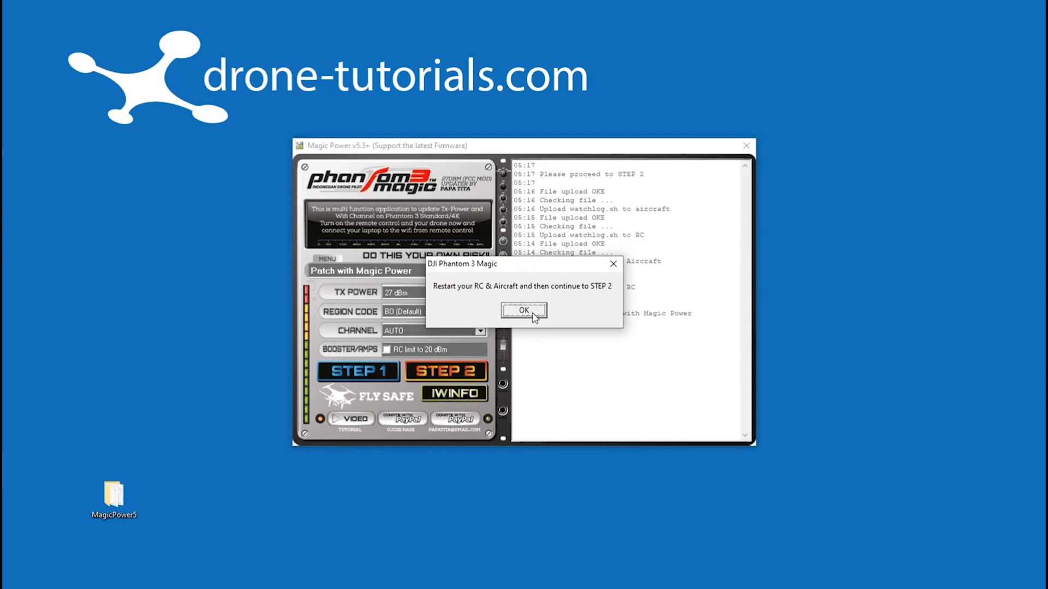
{"action": "left_click", "coordinate": [523, 310]}
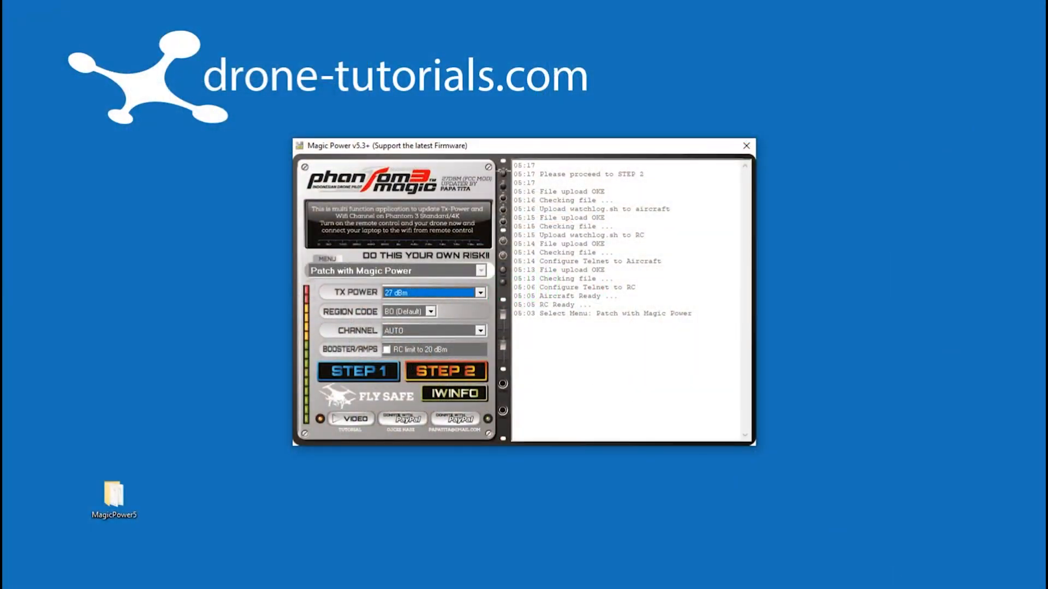
Reconnect the laptop to the PHANTOM3_73437e Wi-Fi network.
{"action": "left_click", "coordinate": [842, 575]}
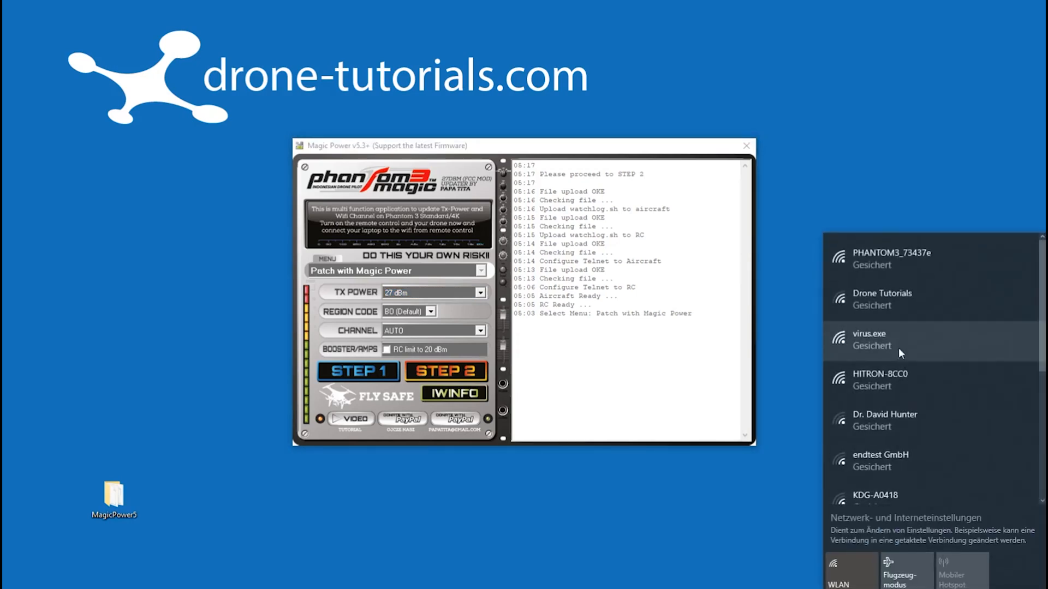
{"action": "left_click", "coordinate": [903, 260]}
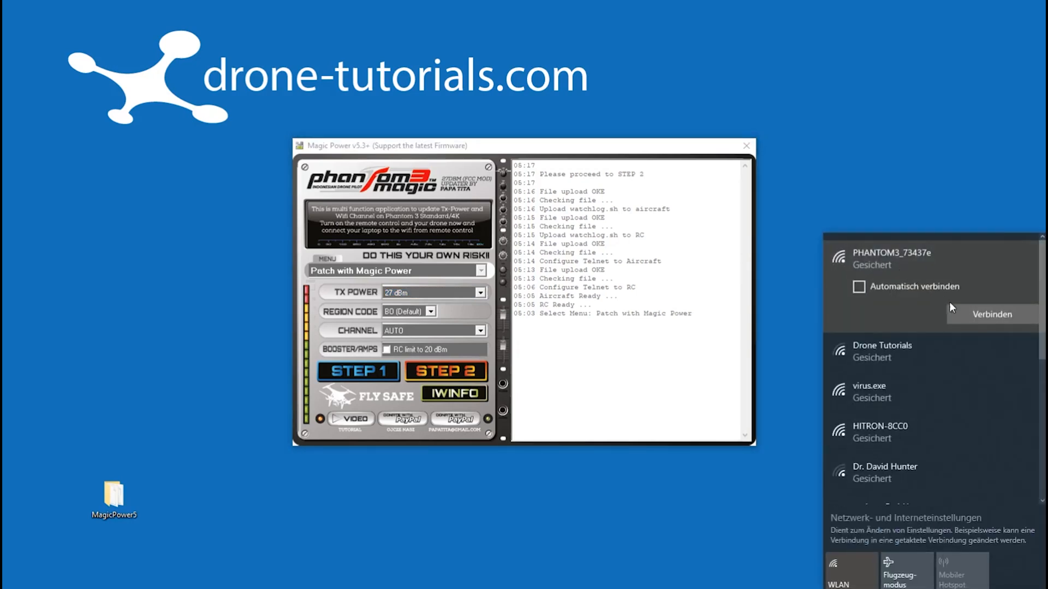
{"action": "left_click", "coordinate": [991, 314]}
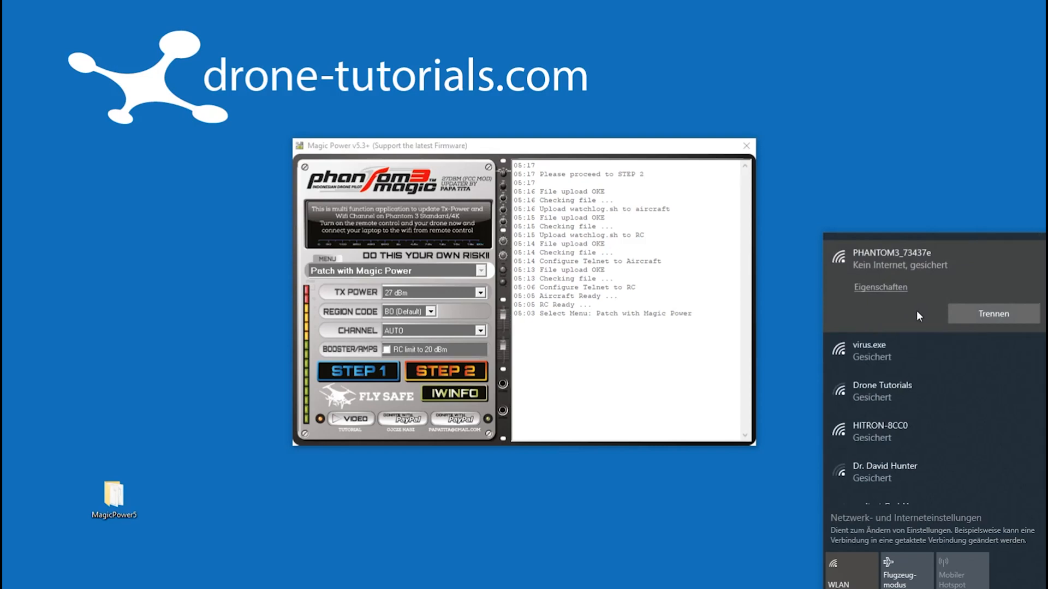
{"action": "mouse_move", "coordinate": [444, 490]}
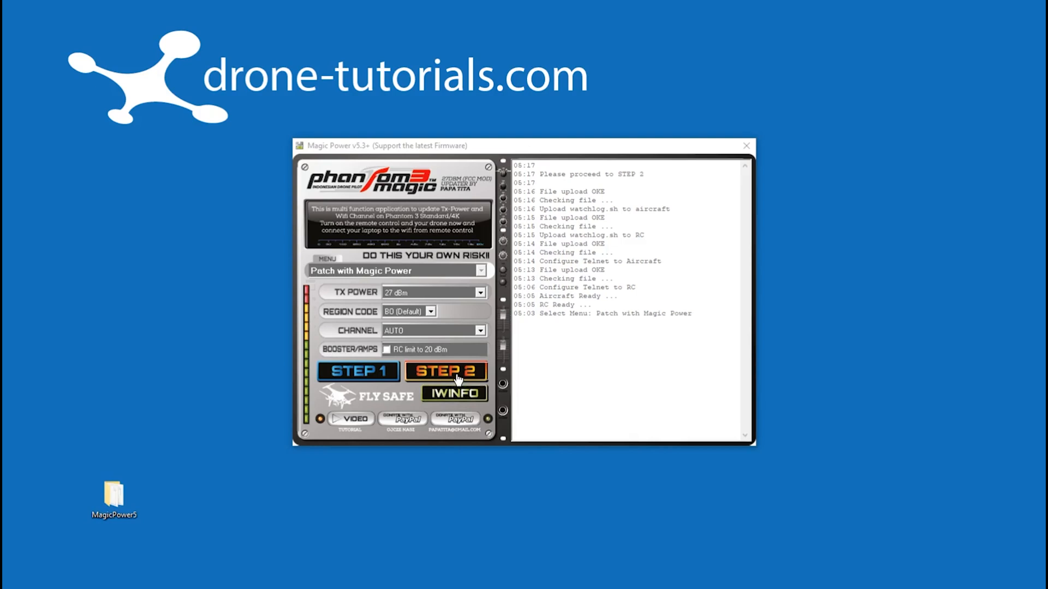
Run STEP 2 until Patch Completed appears and dismiss the completion message.
{"action": "left_click", "coordinate": [445, 372]}
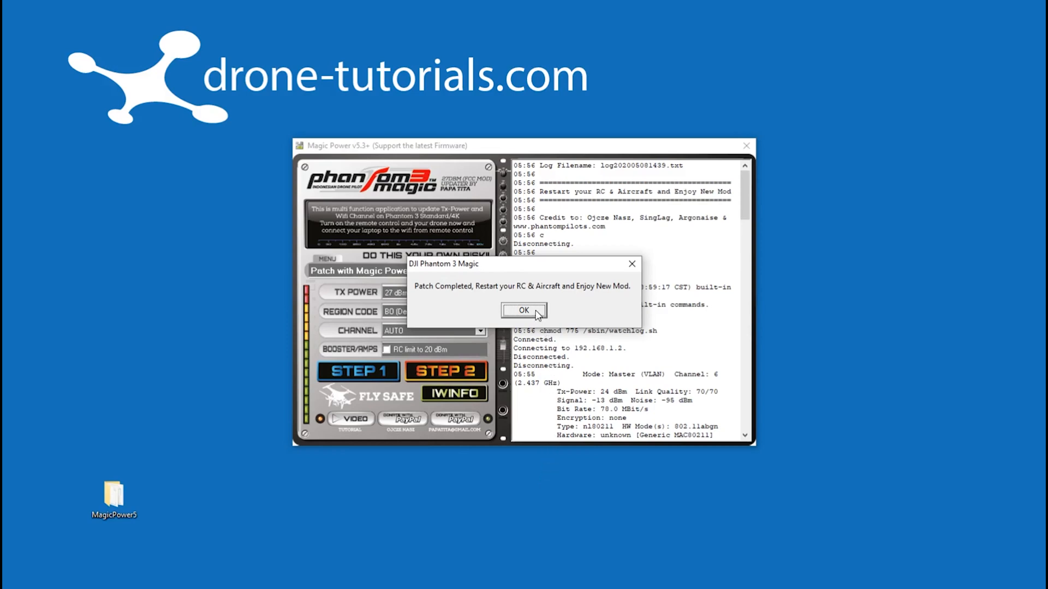
{"action": "left_click", "coordinate": [523, 310]}
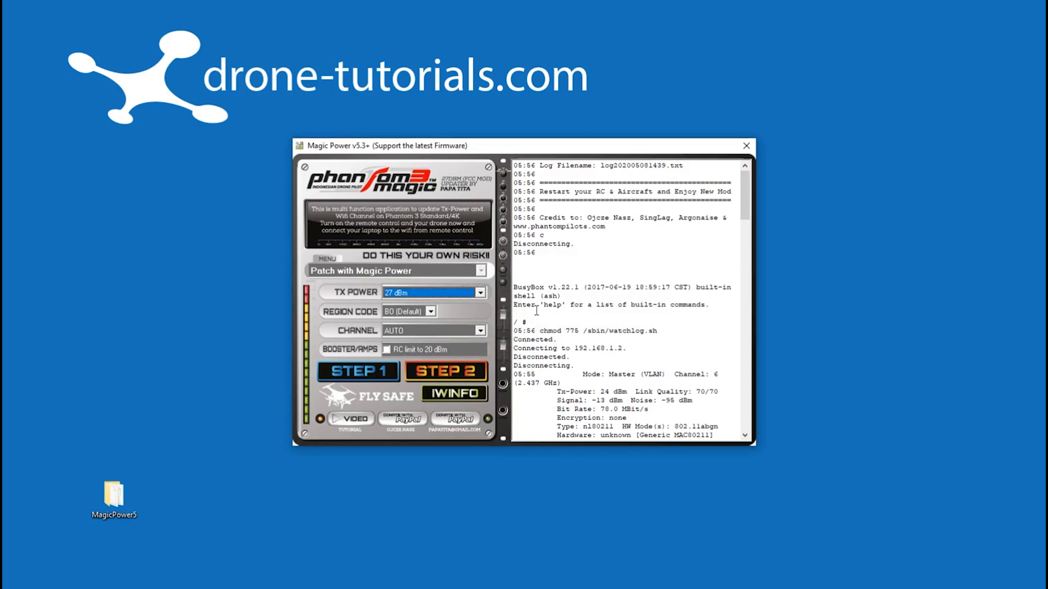